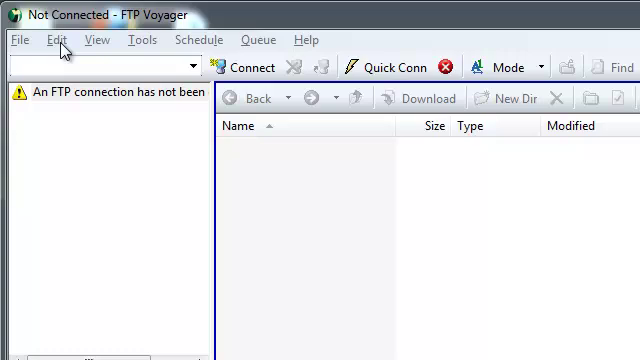
Step: Bring up the FTP Site Profile Manager and look through the saved site profile folders
click(56, 40)
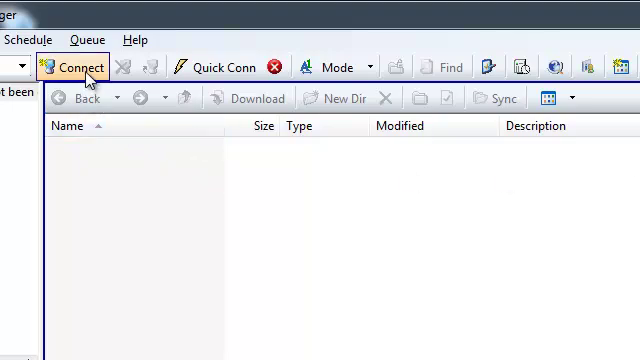
click(72, 68)
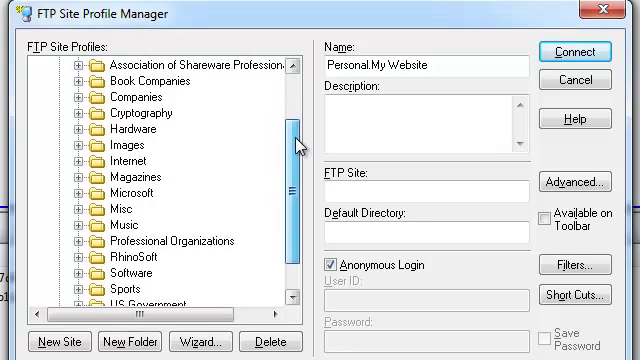
scroll(up, 3)
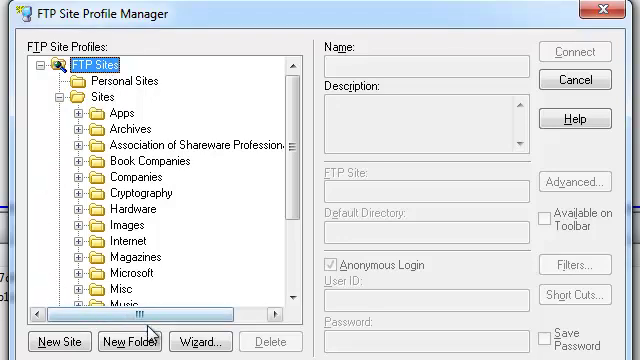
Step: Create a 'My Websites' profile folder and add a new site profile inside it
click(130, 340)
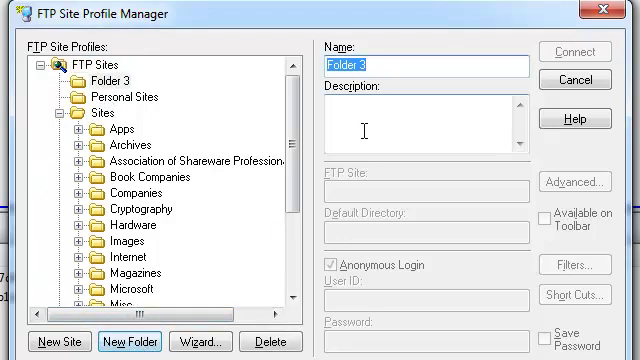
text(My websites)
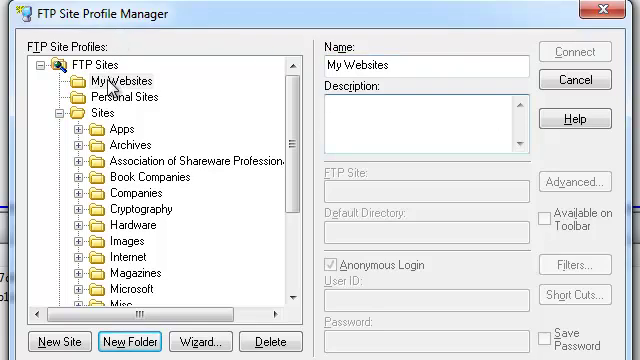
click(56, 340)
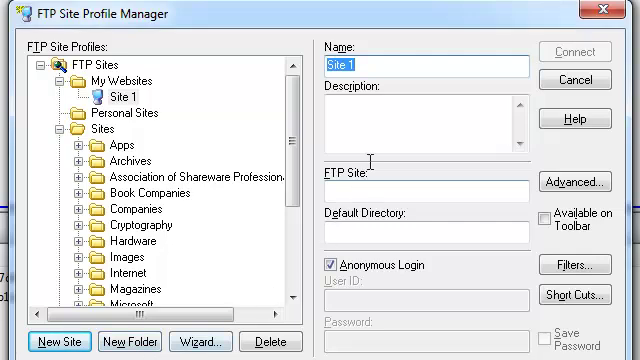
Step: Name the site 'My Website' with FTP site mydomain.com and default directory public_html
text(My)
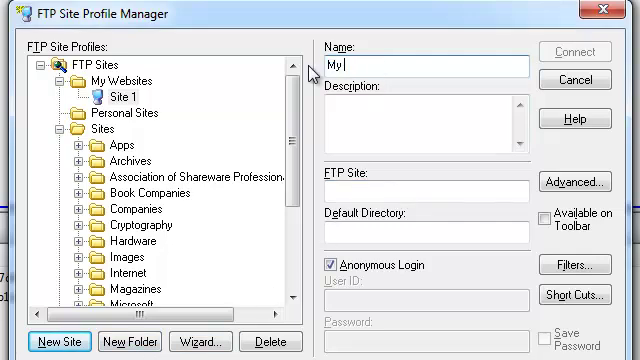
text(Website)
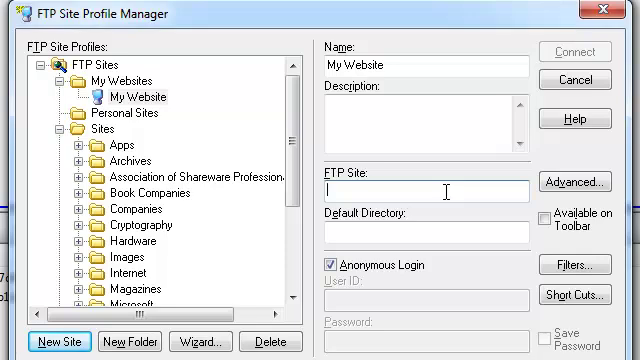
text(mydomain.c)
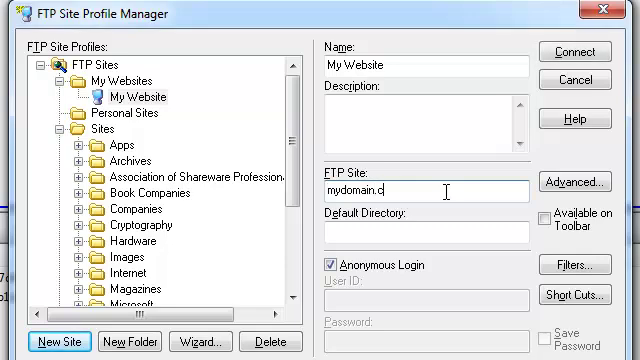
text(om)
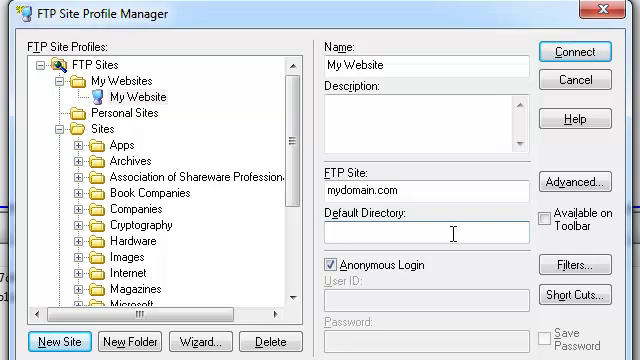
text(public_htm)
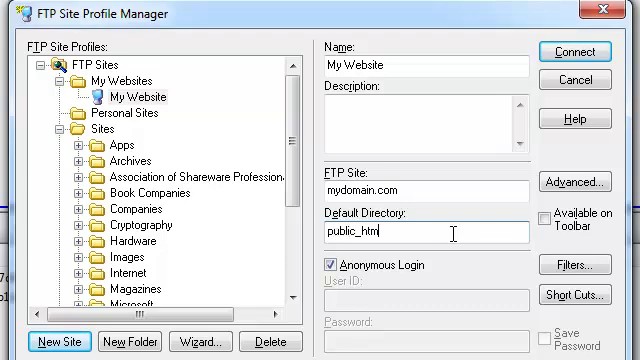
text(l)
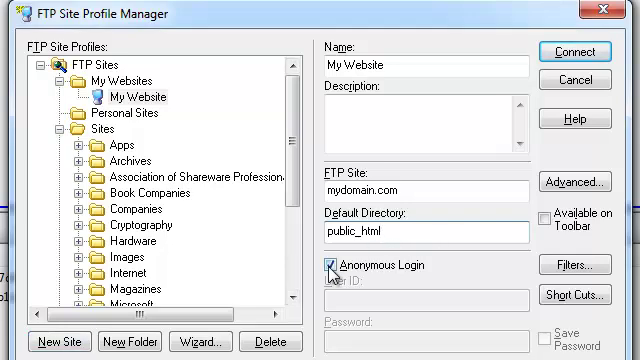
Step: Turn off anonymous login and enter the user ID 'username' with a saved password
click(330, 264)
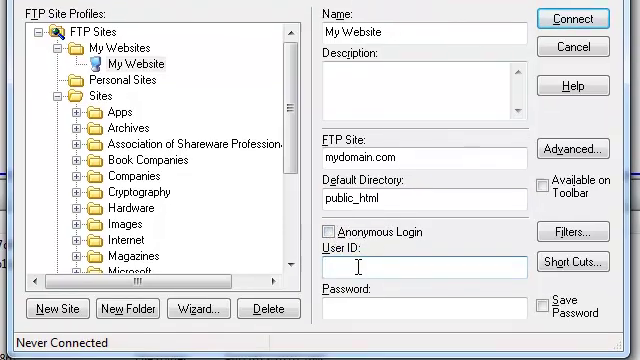
text(username)
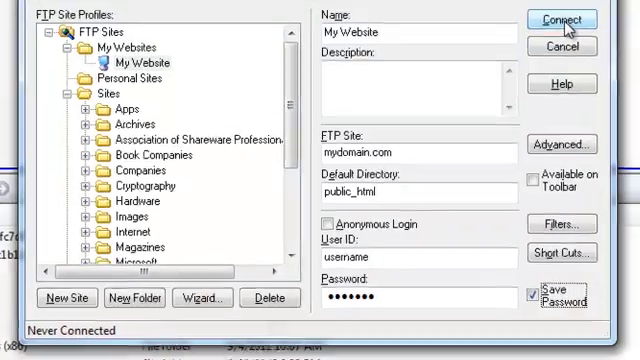
Step: Connect with the finished profile and select the saved My Website entry under My Websites
click(564, 20)
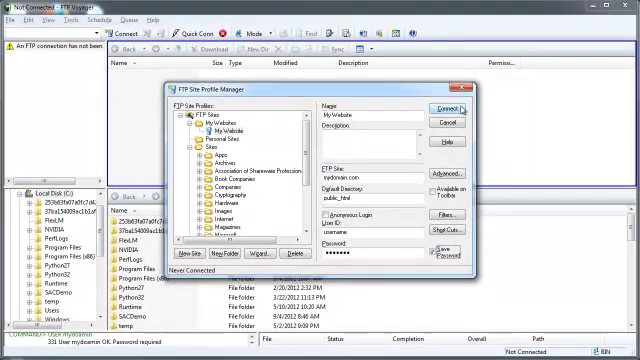
click(444, 108)
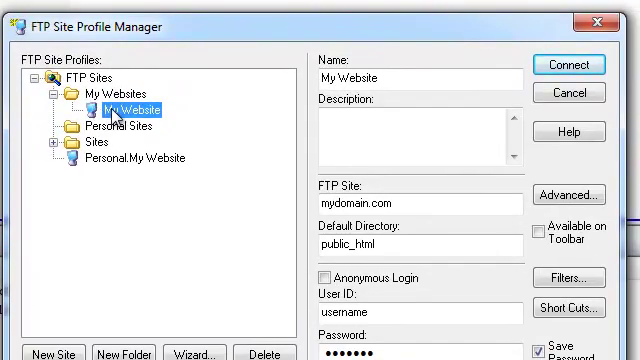
click(568, 64)
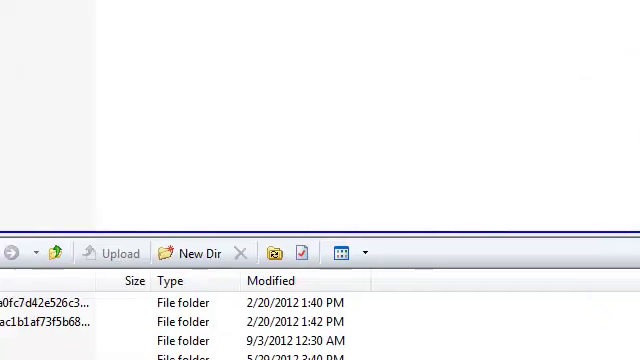